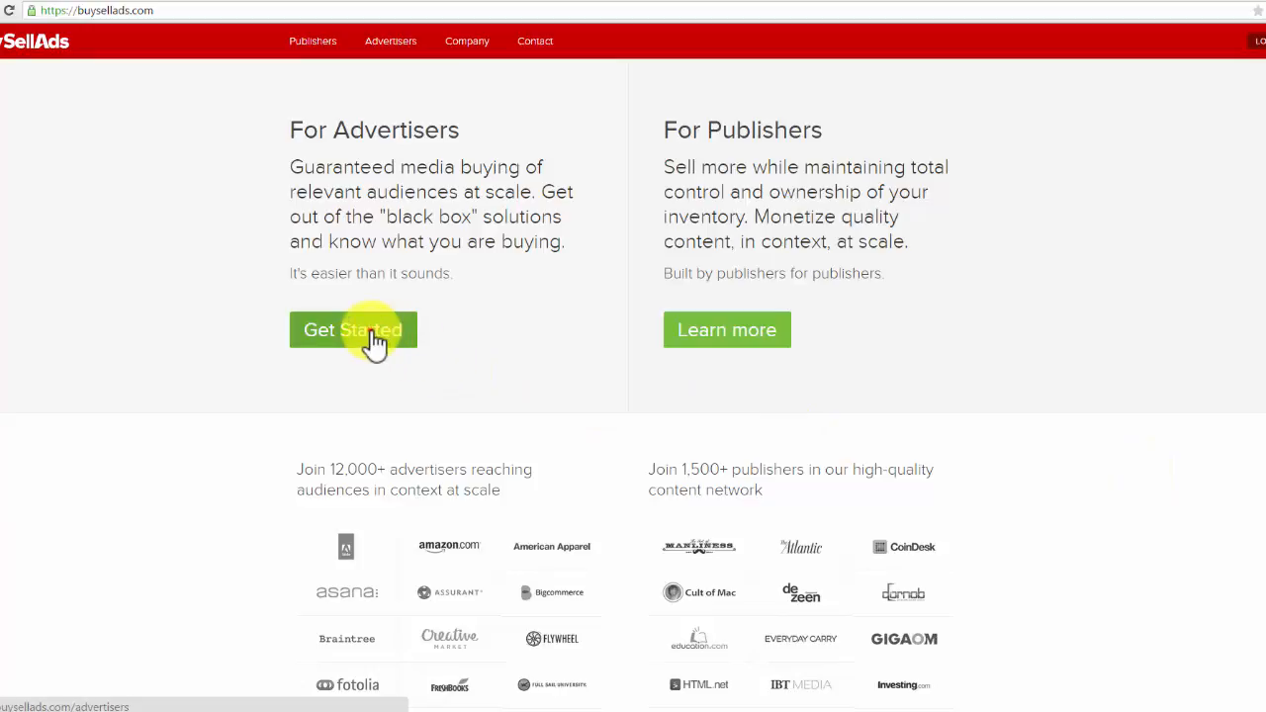
- Go to the BuySellAds advertisers page and start browsing the ad marketplace
{"action": "left_click", "coordinate": [352, 329]}
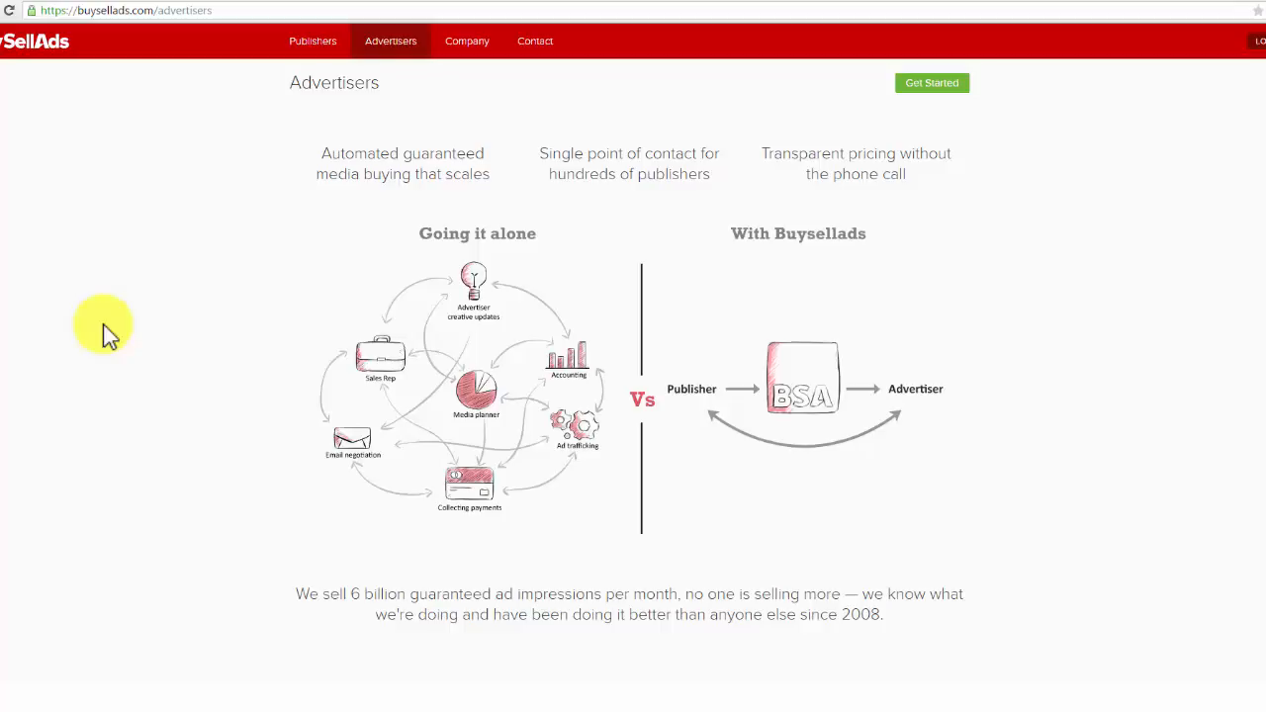
{"action": "mouse_move", "coordinate": [134, 320]}
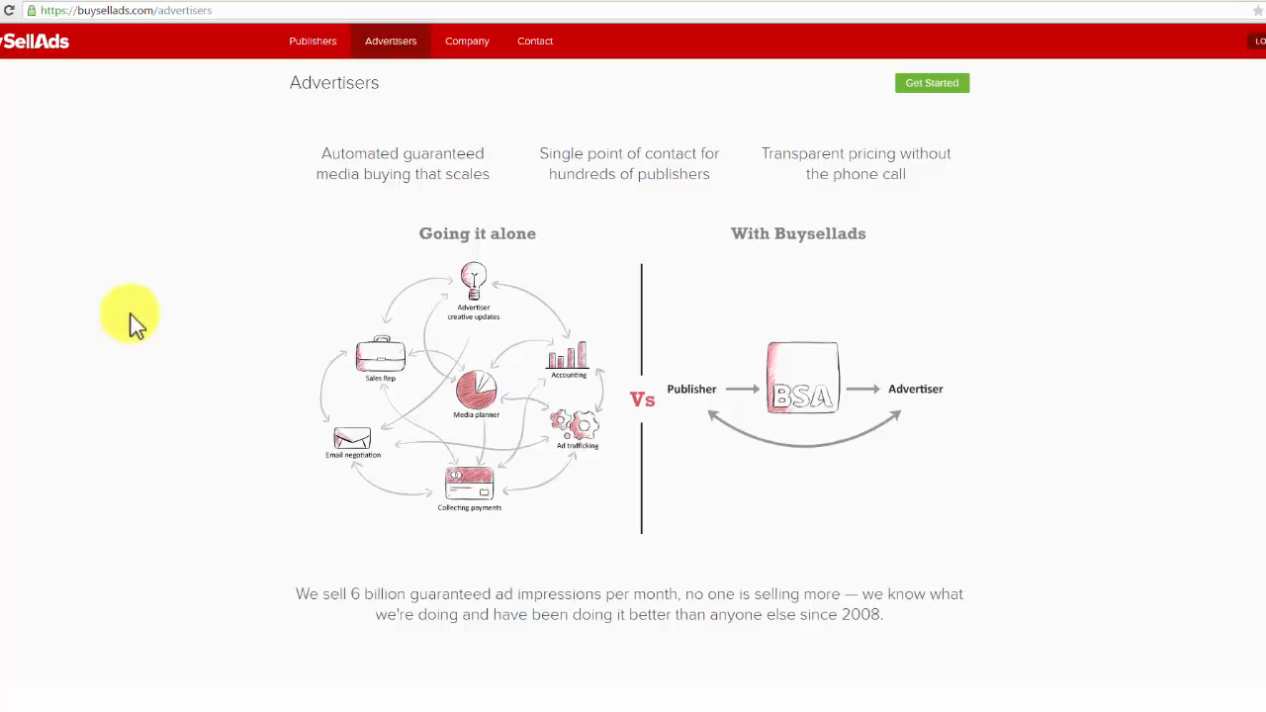
{"action": "left_click", "coordinate": [929, 83]}
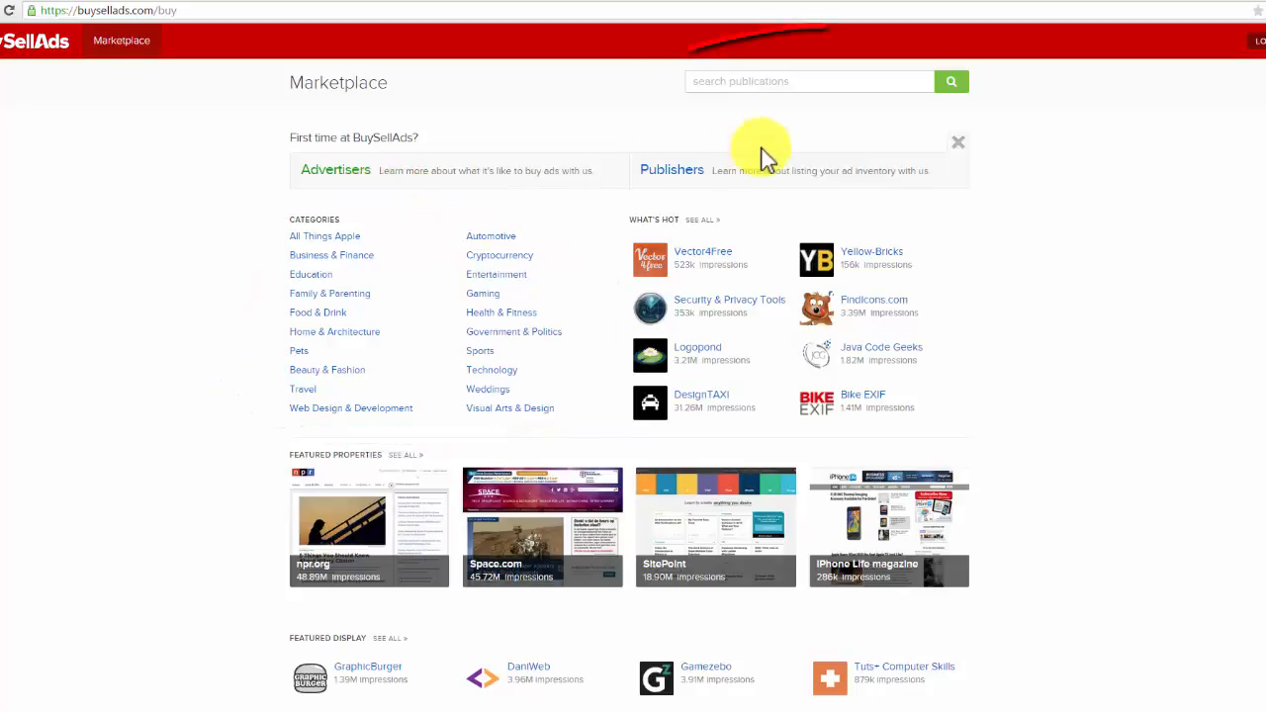
- Search the marketplace for 'paleo' and view the Paleo Plan publication listing
{"action": "type", "text": "pale"}
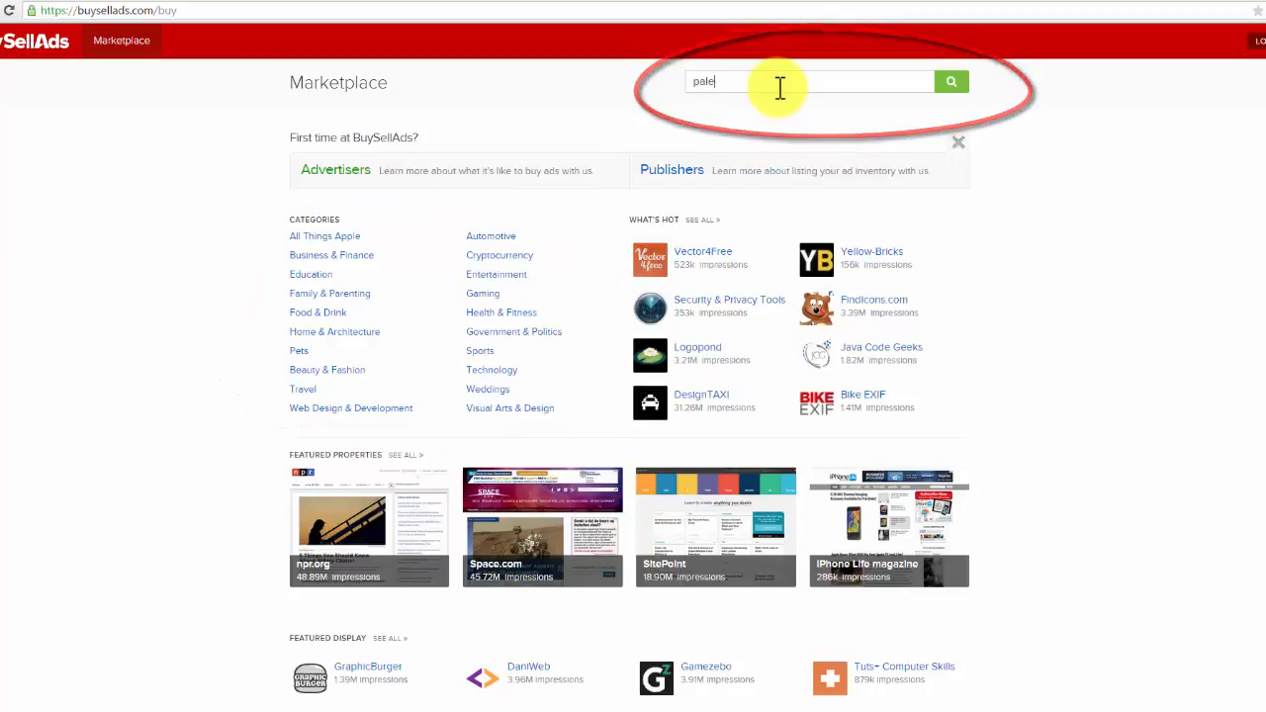
{"action": "type", "text": "o"}
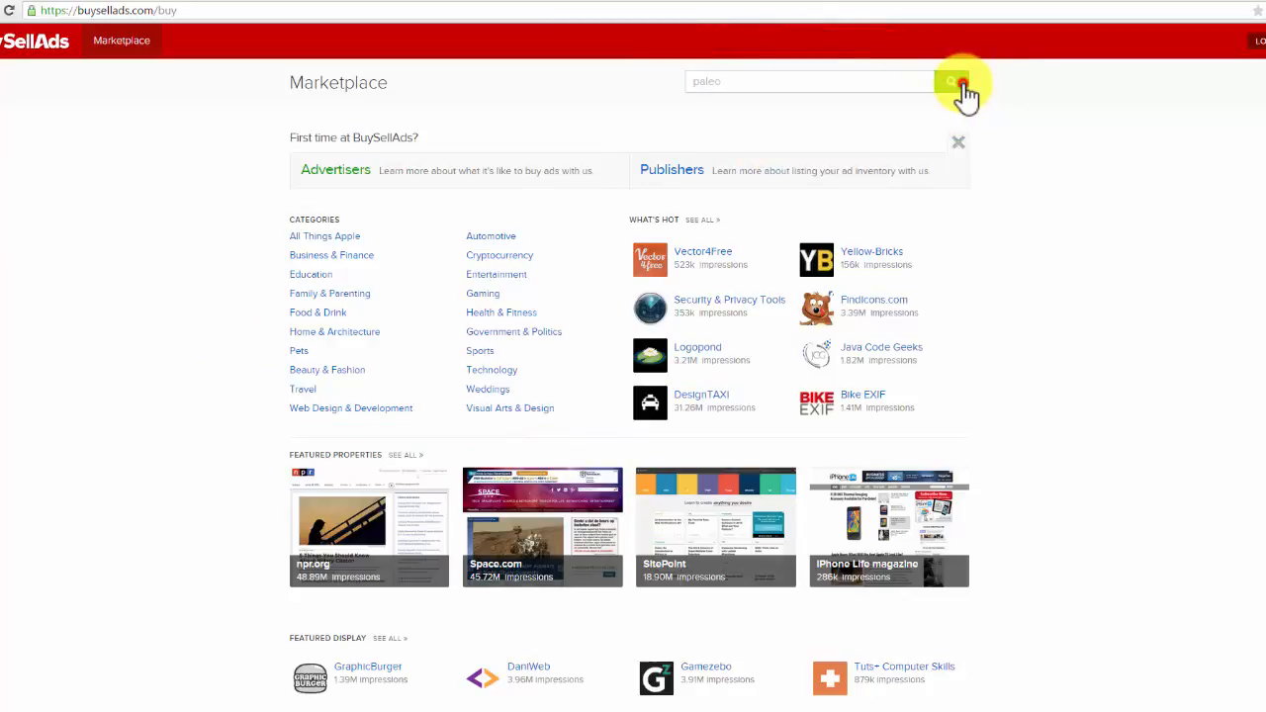
{"action": "left_click", "coordinate": [950, 81]}
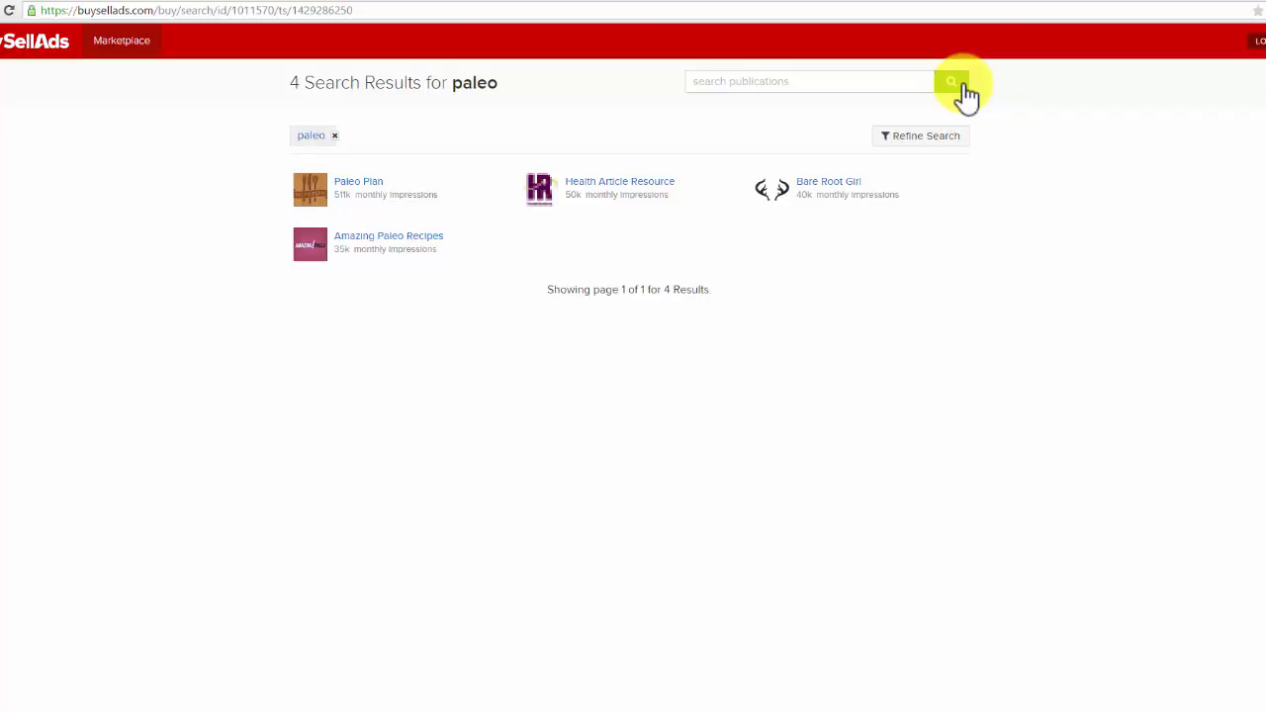
{"action": "mouse_move", "coordinate": [380, 190]}
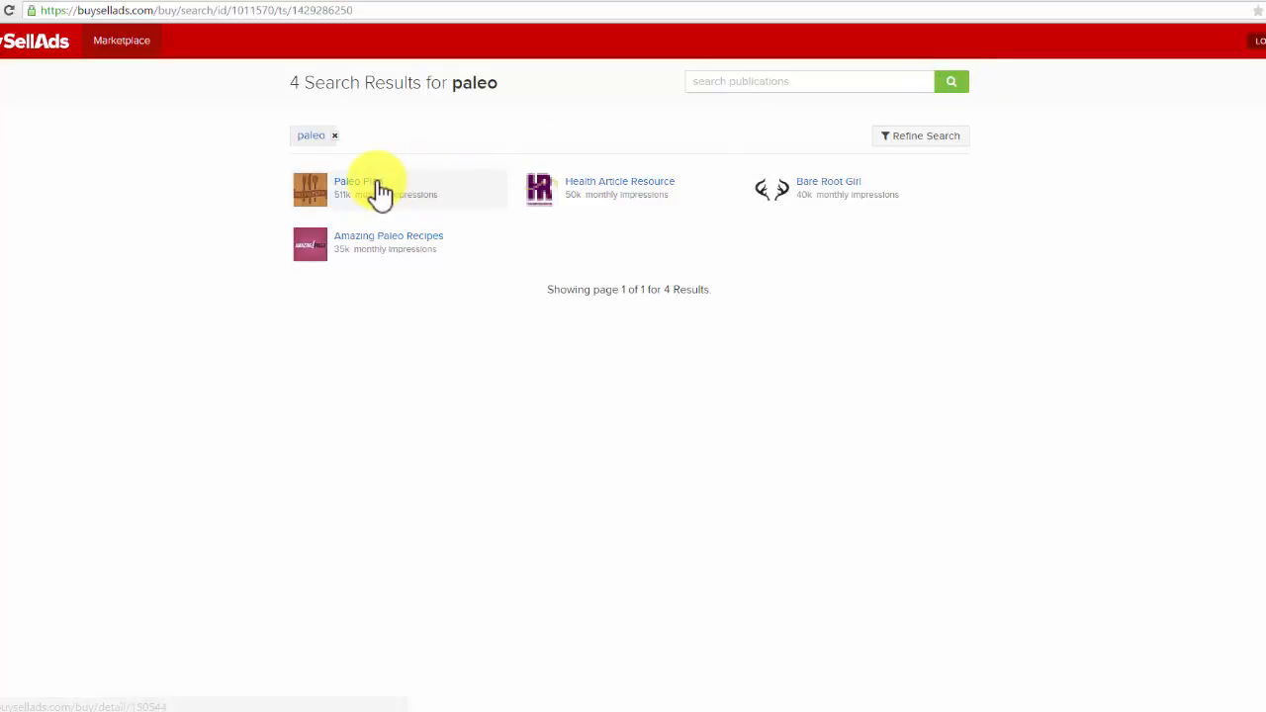
{"action": "left_click", "coordinate": [356, 188]}
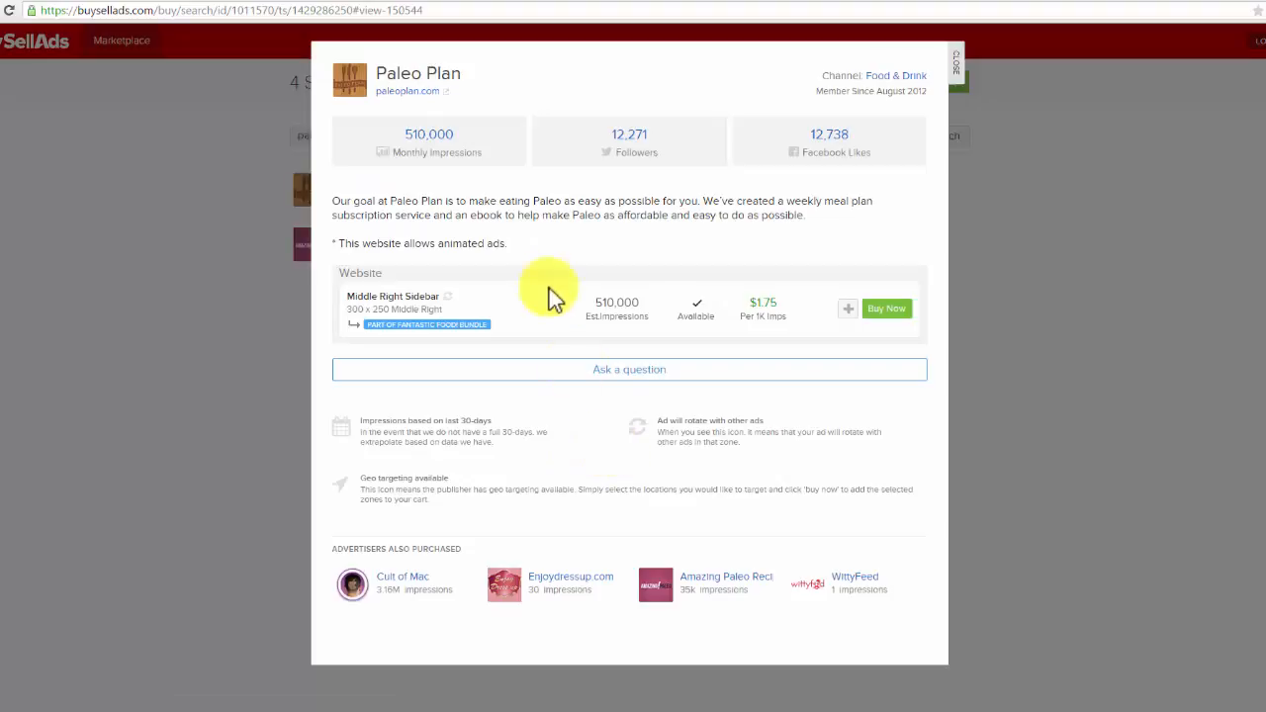
- Visit paleoplan.com from the listing and look through the homepage down to the footer
{"action": "left_click", "coordinate": [407, 91]}
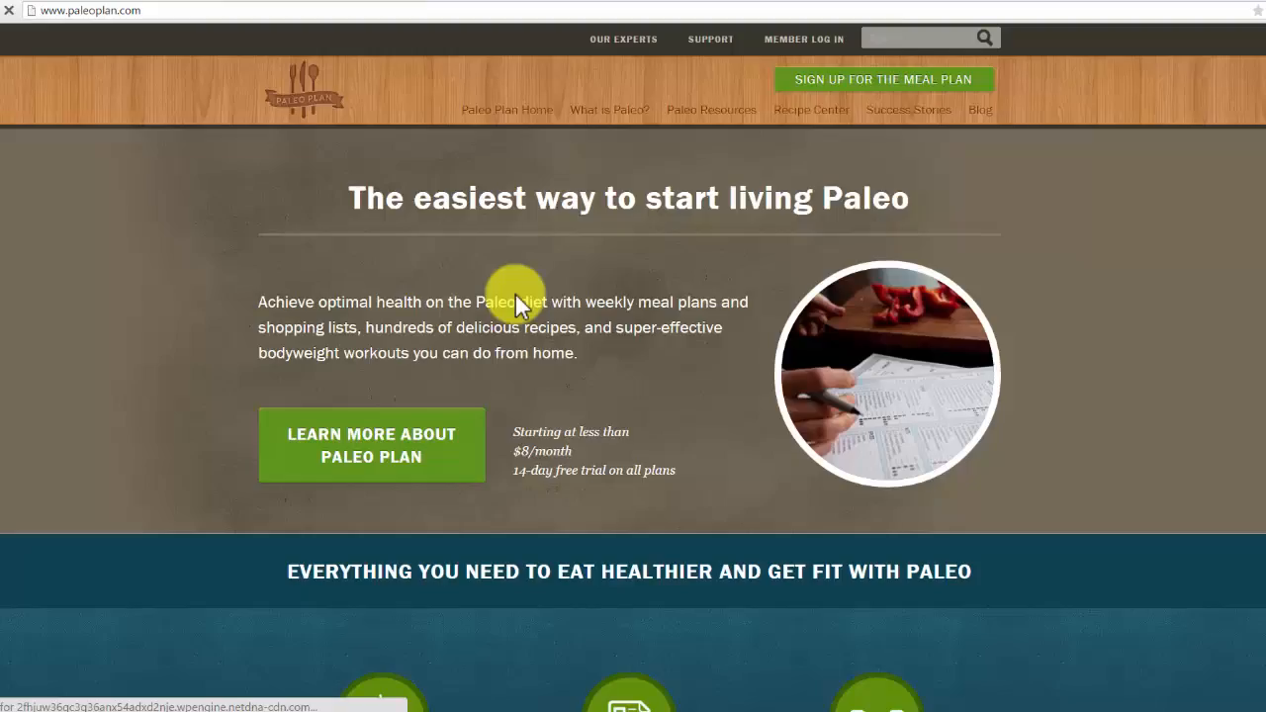
{"action": "scroll", "scroll_direction": "down", "scroll_amount": 3}
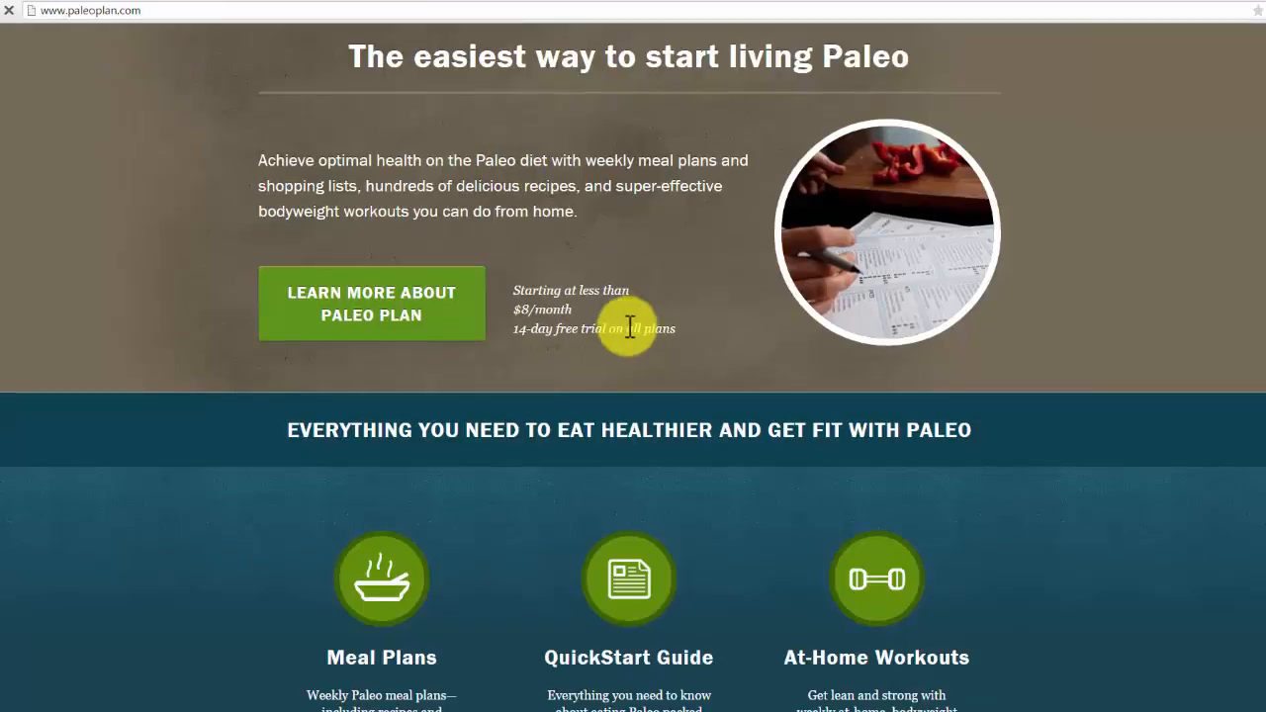
{"action": "scroll", "scroll_direction": "down", "scroll_amount": 3}
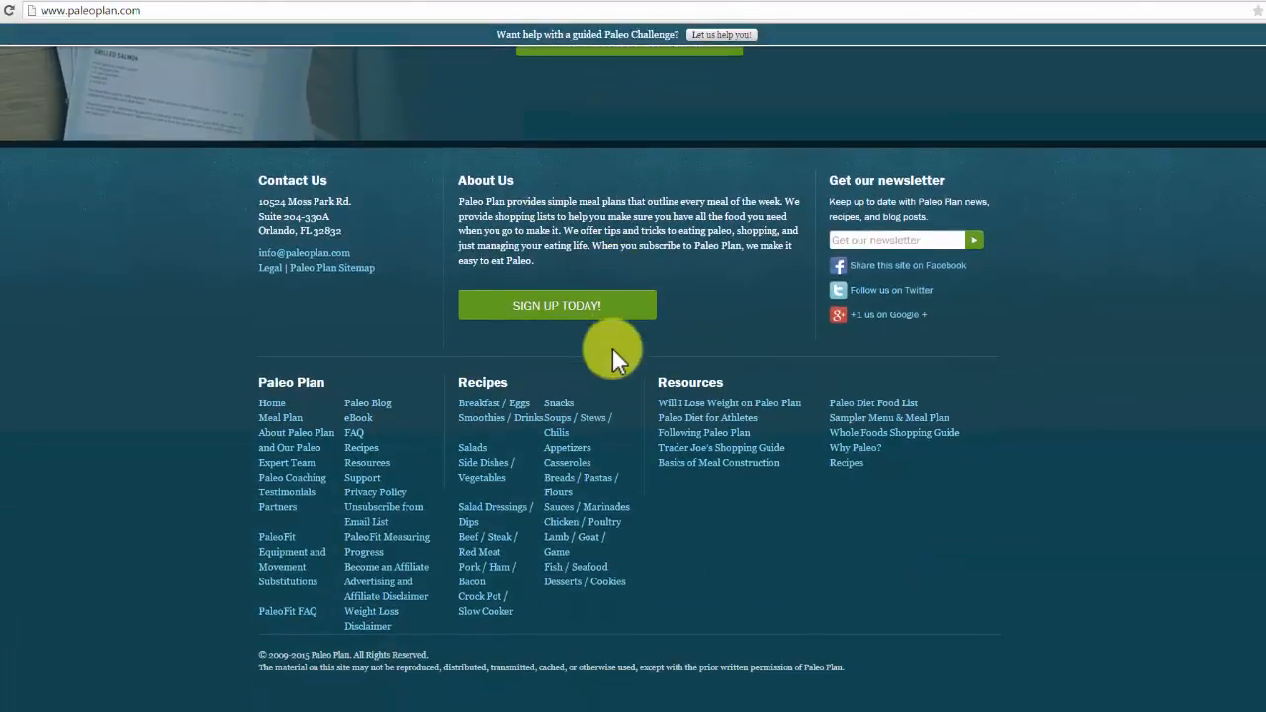
{"action": "scroll", "scroll_direction": "up", "scroll_amount": 3}
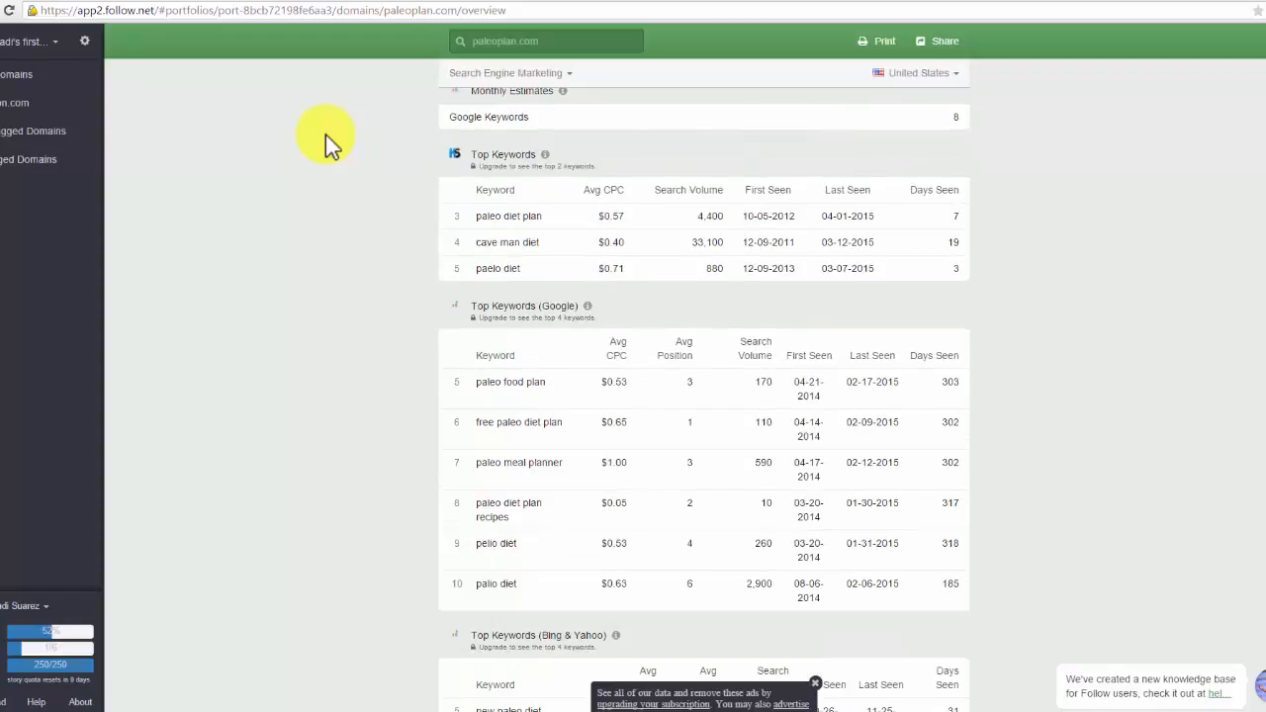
- Scroll Follow.net's paleoplan.com report through keywords, text ads and display advertising data
{"action": "scroll", "scroll_direction": "down", "scroll_amount": 3}
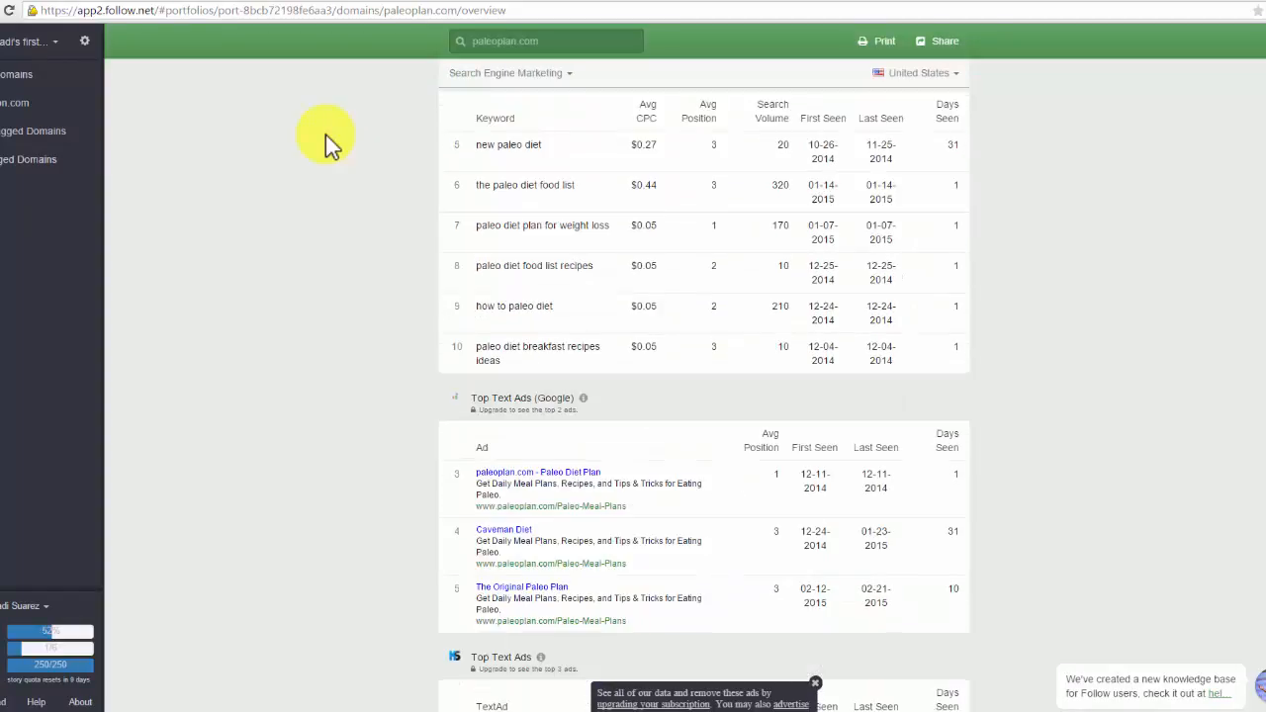
{"action": "scroll", "scroll_direction": "down", "scroll_amount": 3}
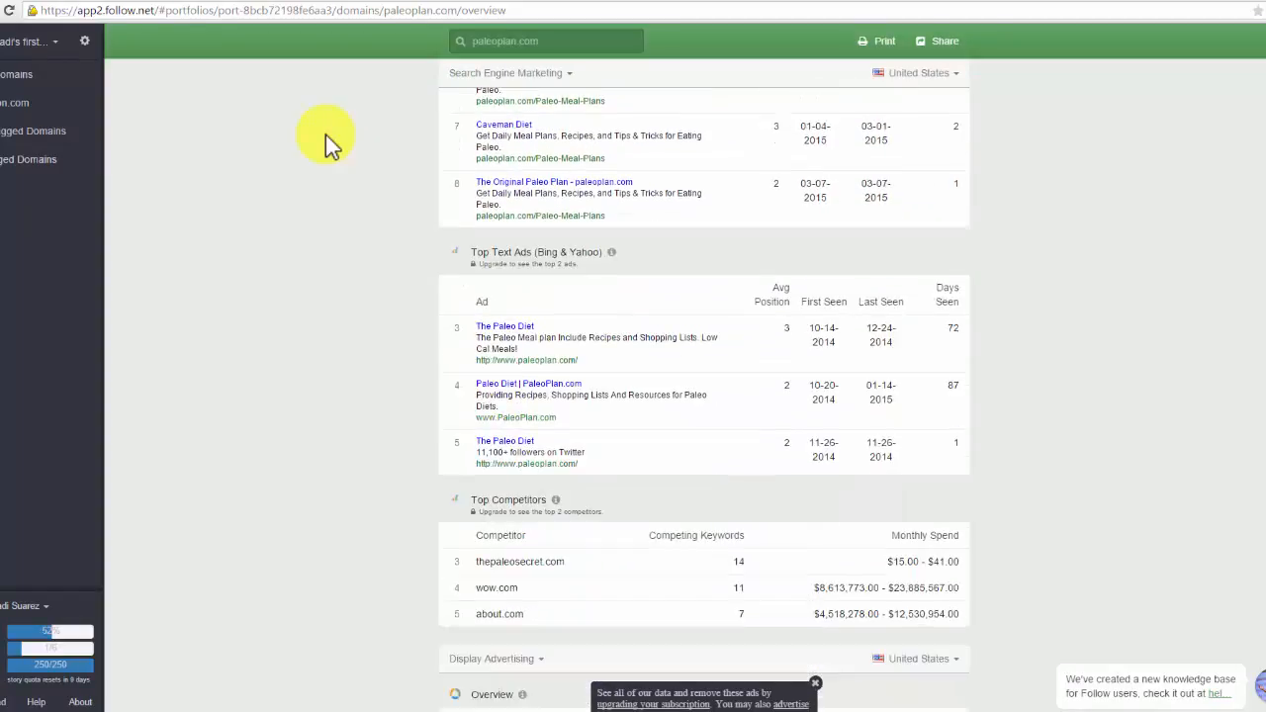
{"action": "scroll", "scroll_direction": "down", "scroll_amount": 3}
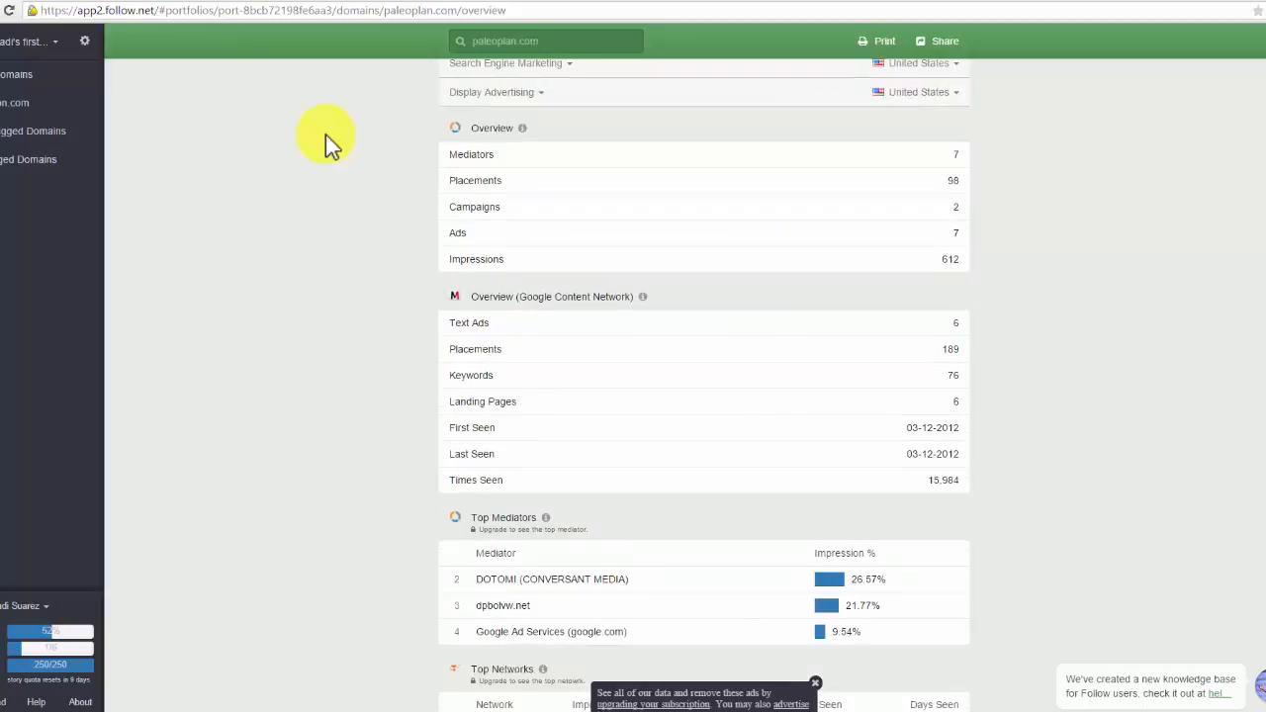
{"action": "scroll", "scroll_direction": "down", "scroll_amount": 3}
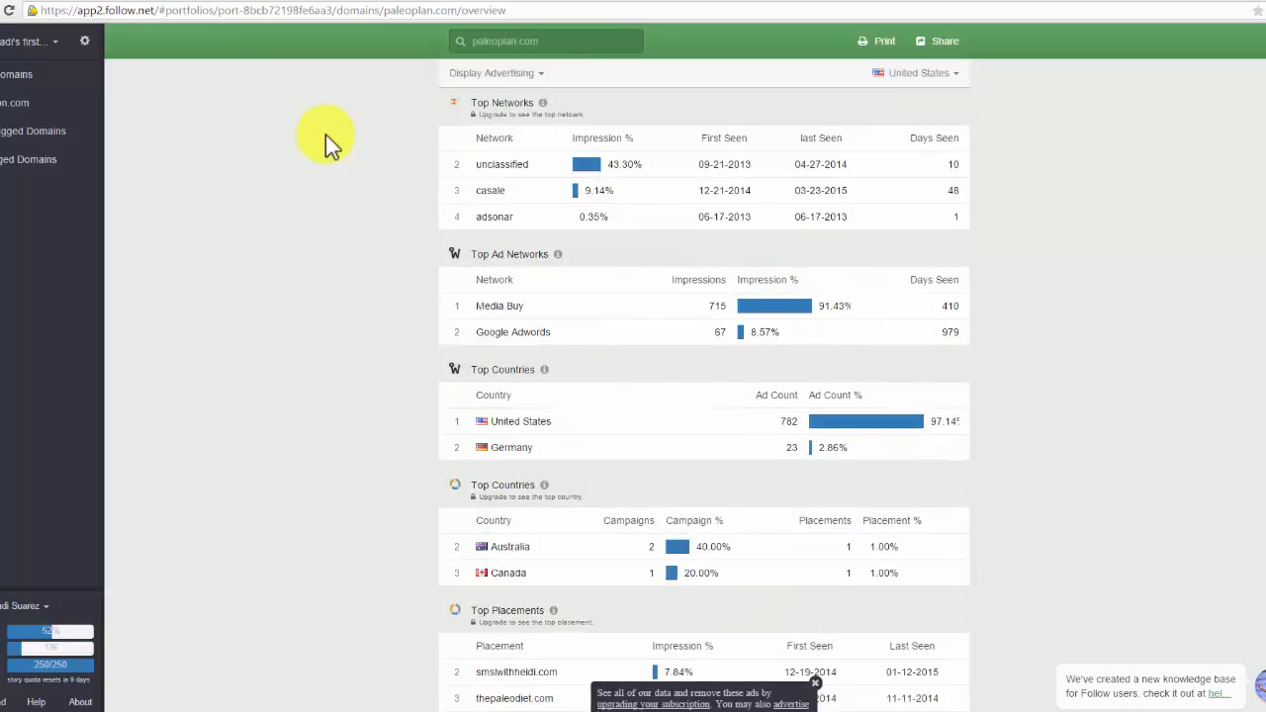
{"action": "scroll", "scroll_direction": "down", "scroll_amount": 3}
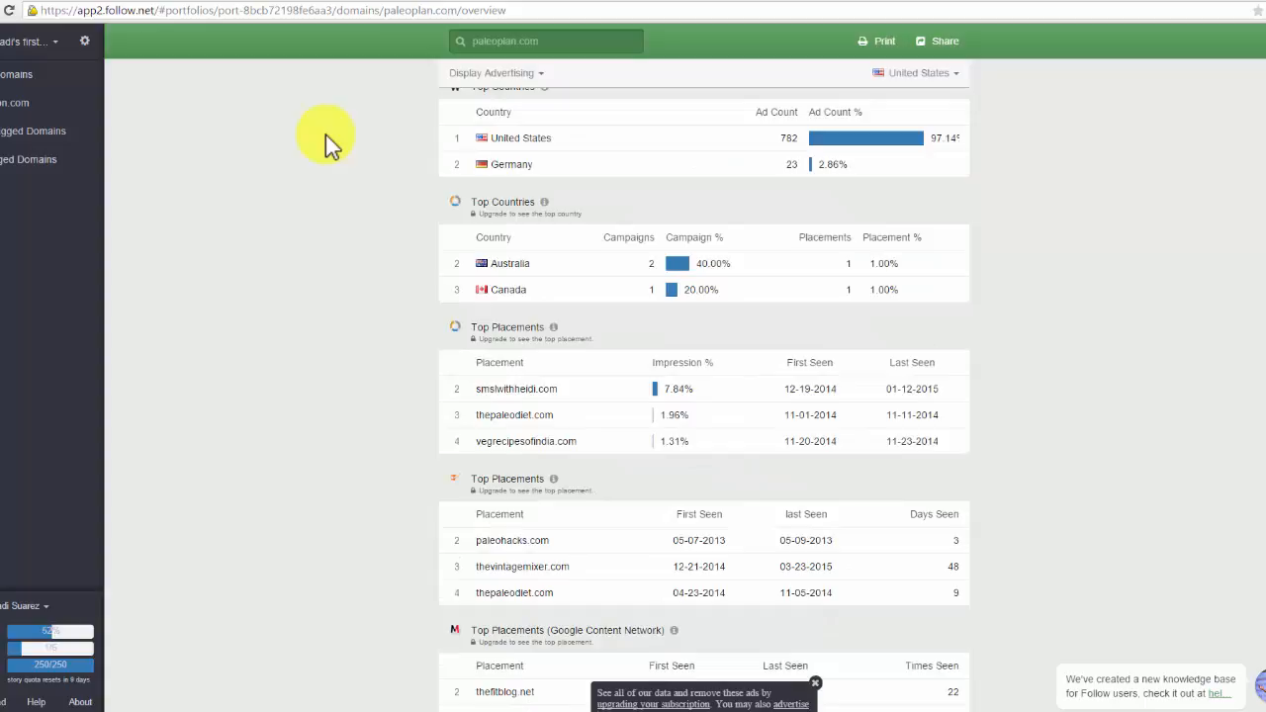
{"action": "scroll", "scroll_direction": "down", "scroll_amount": 3}
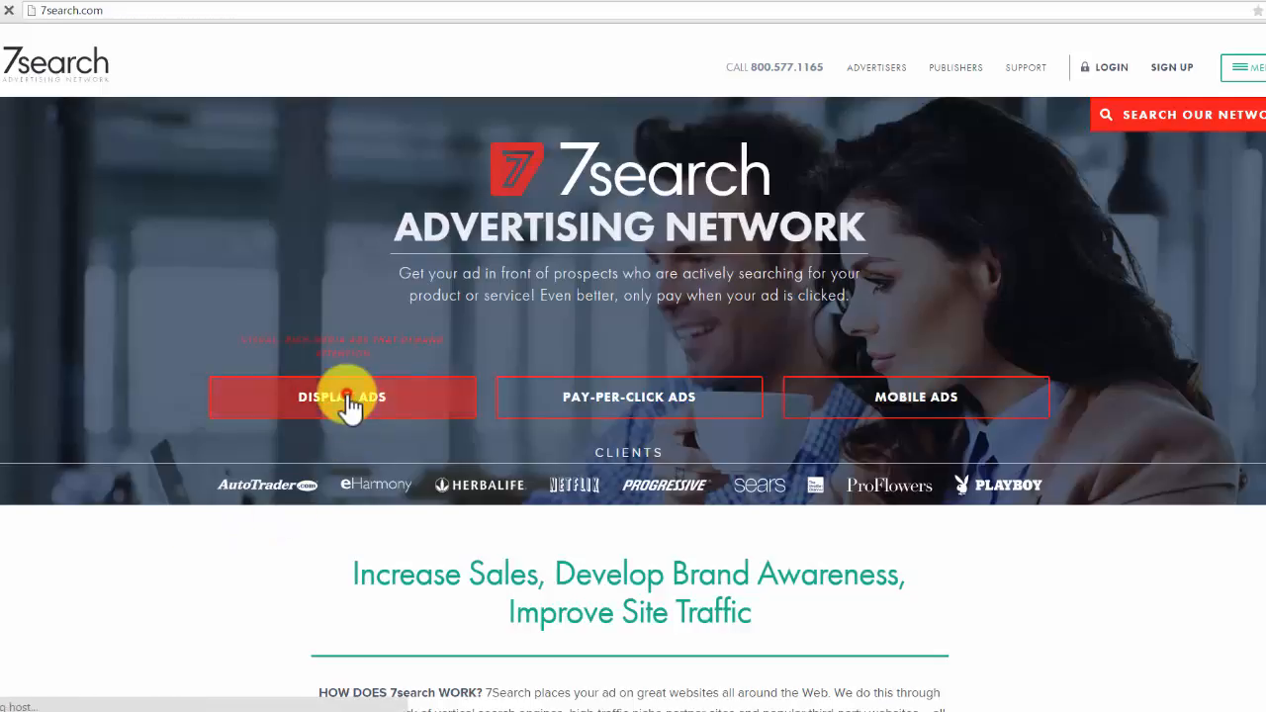
- View 7search's display advertising offering details
{"action": "left_click", "coordinate": [340, 395]}
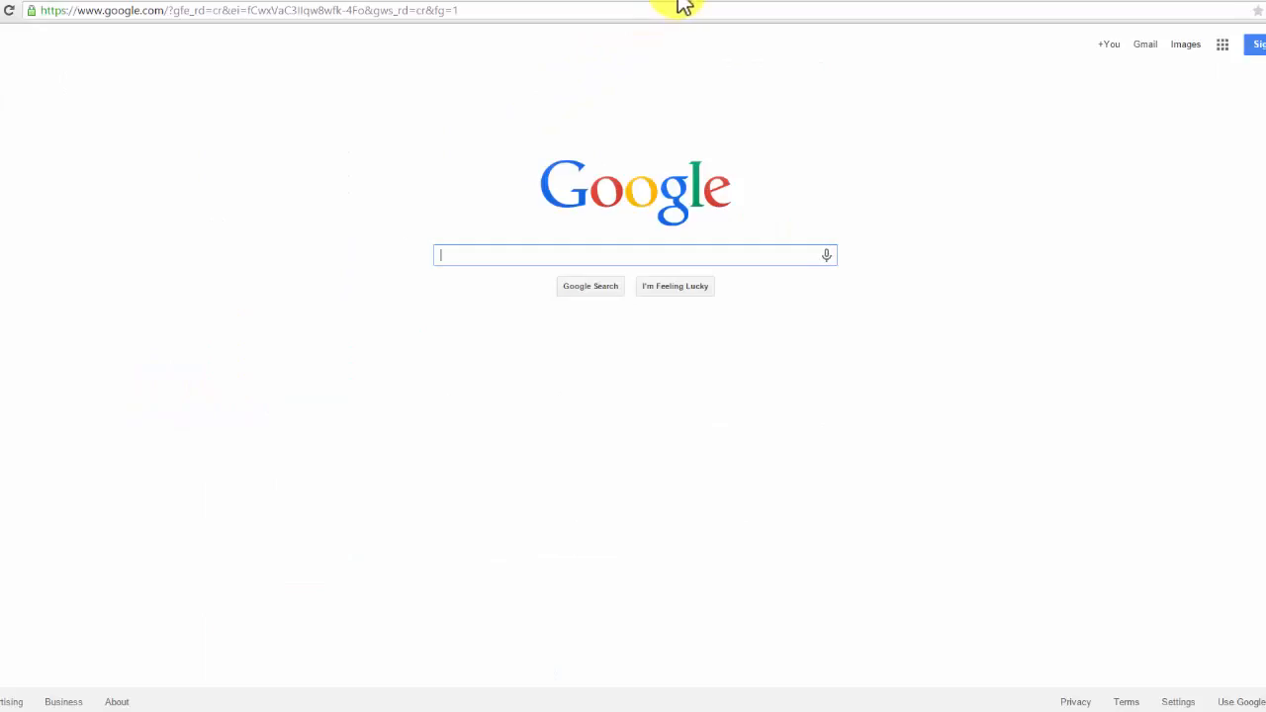
- Search Google for paleo advertising and read Paleo Living Magazine's advertise-with-us page in a new tab
{"action": "type", "text": "paleo advertising"}
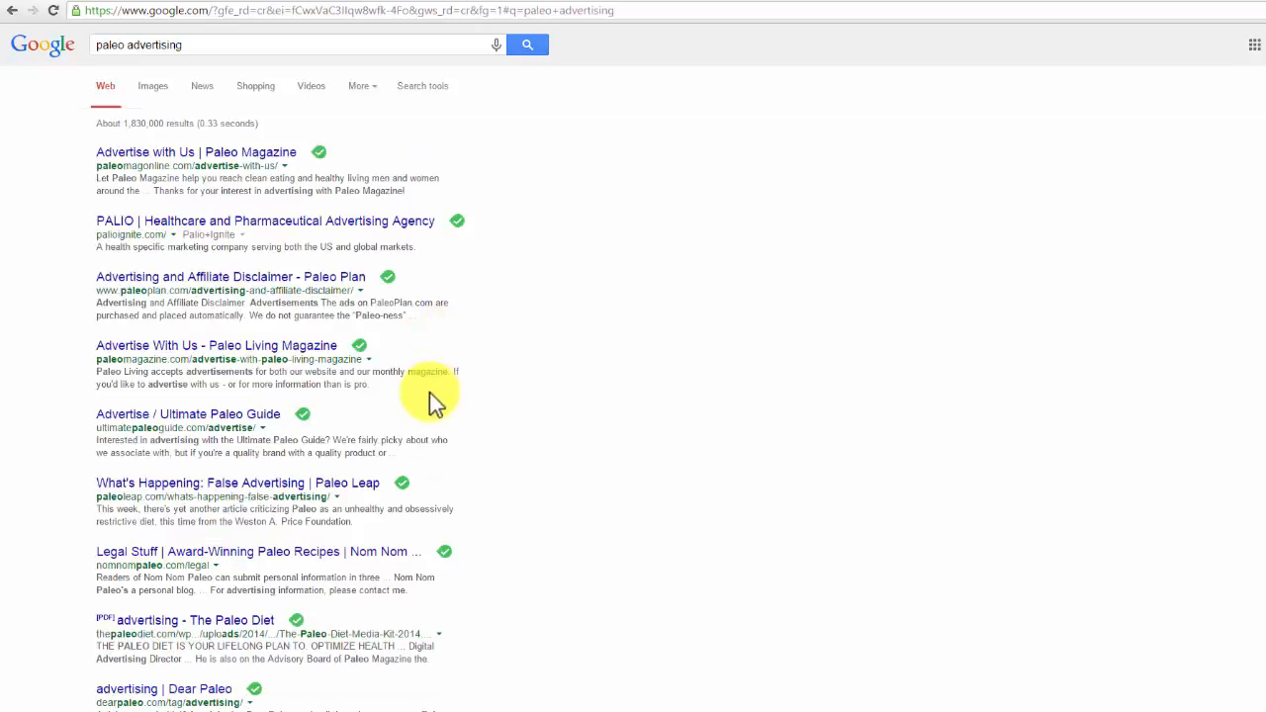
{"action": "mouse_move", "coordinate": [205, 206]}
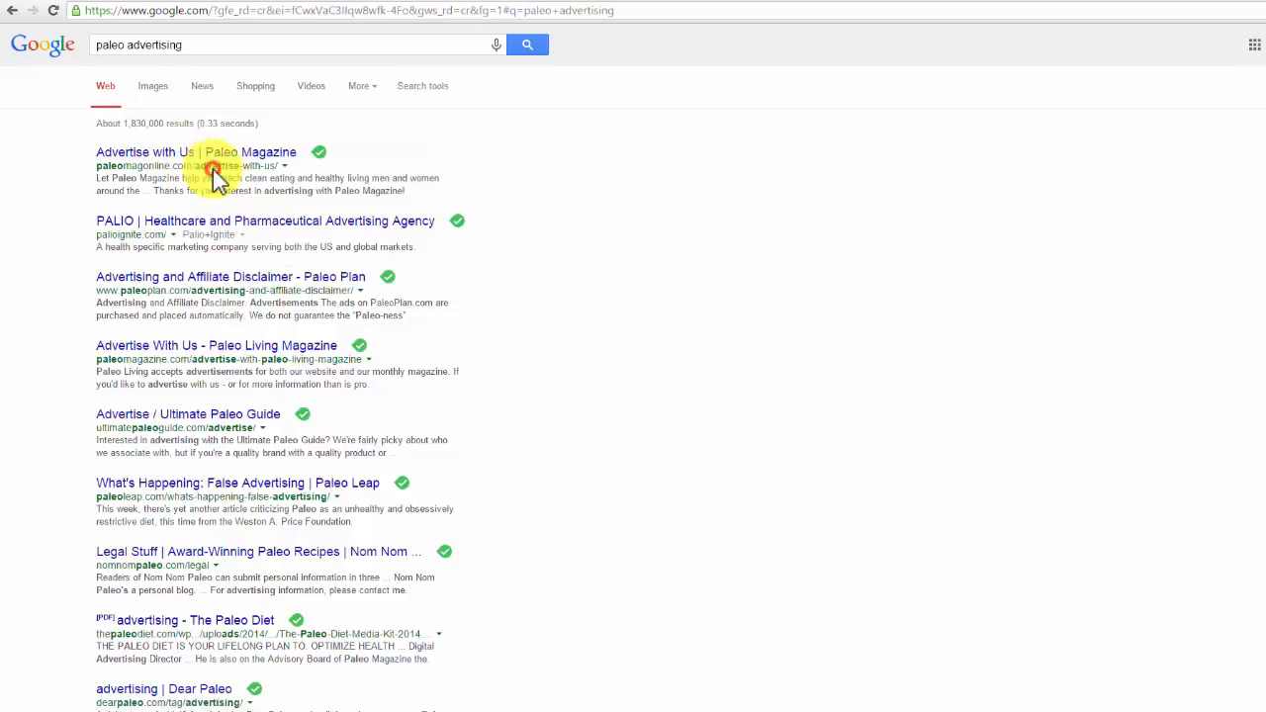
{"action": "right_click", "coordinate": [218, 344]}
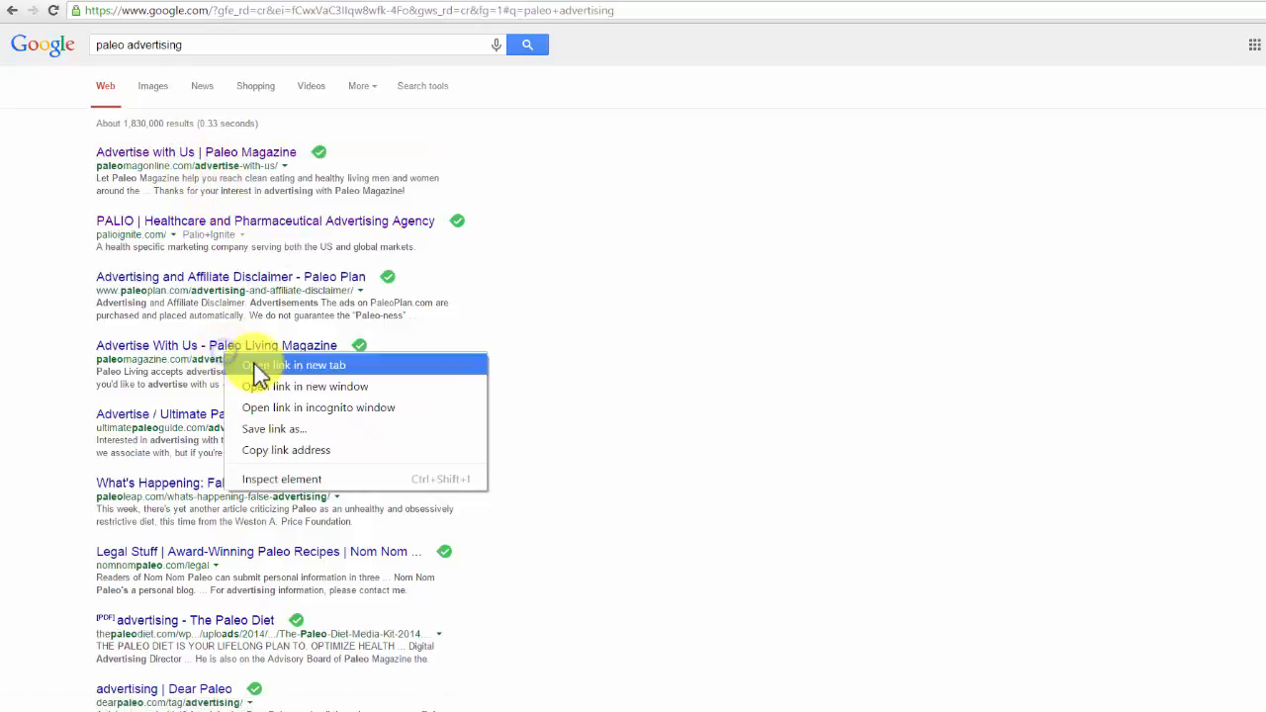
{"action": "left_click", "coordinate": [295, 364]}
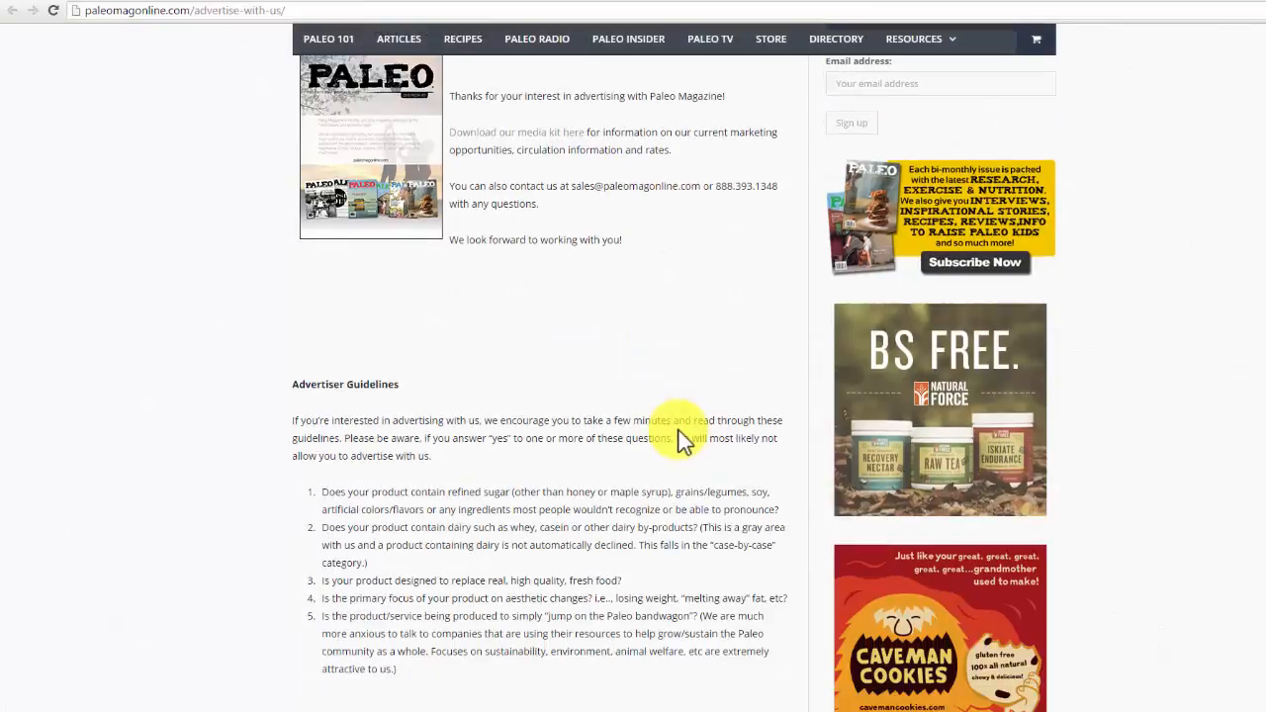
{"action": "scroll", "scroll_direction": "down", "scroll_amount": 3}
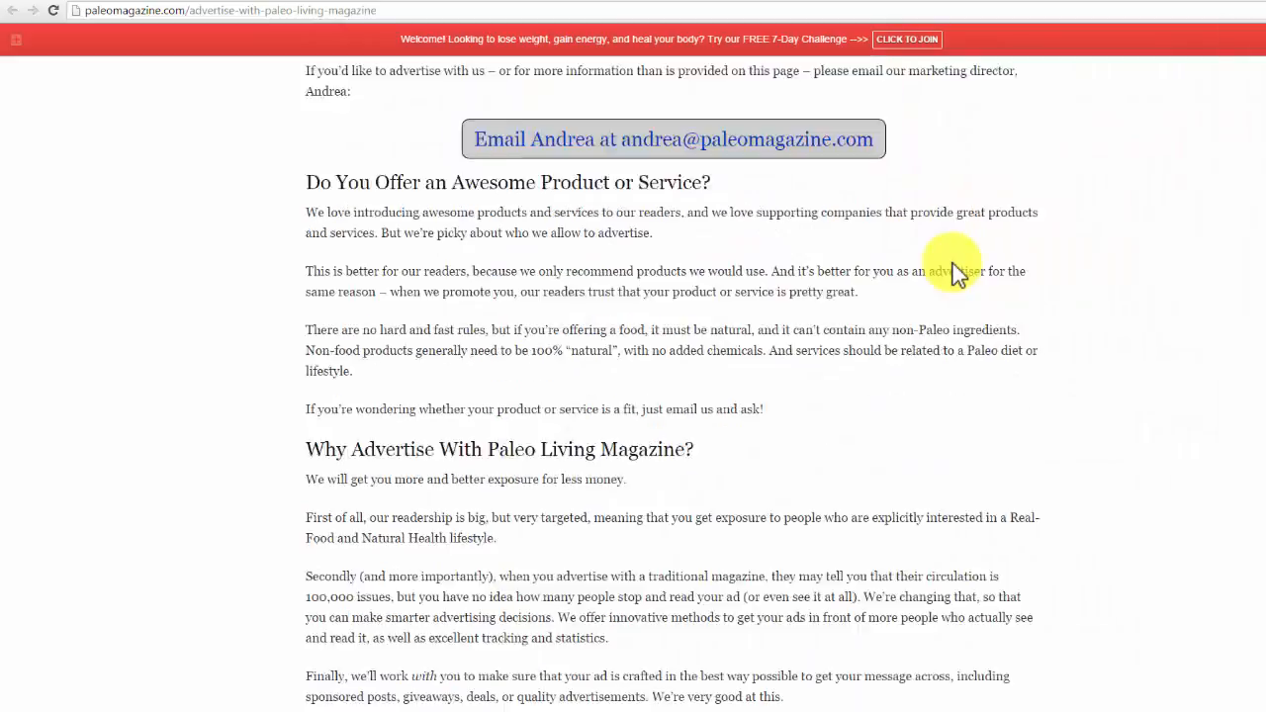
{"action": "scroll", "scroll_direction": "down", "scroll_amount": 3}
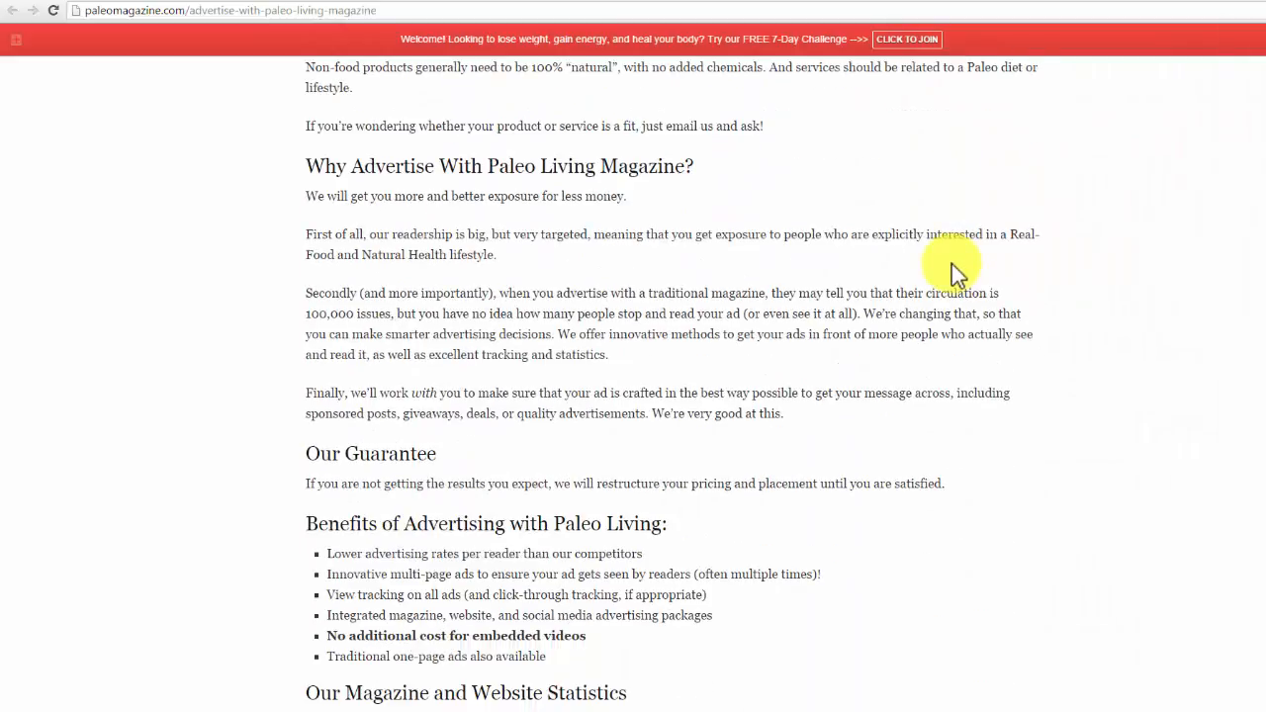